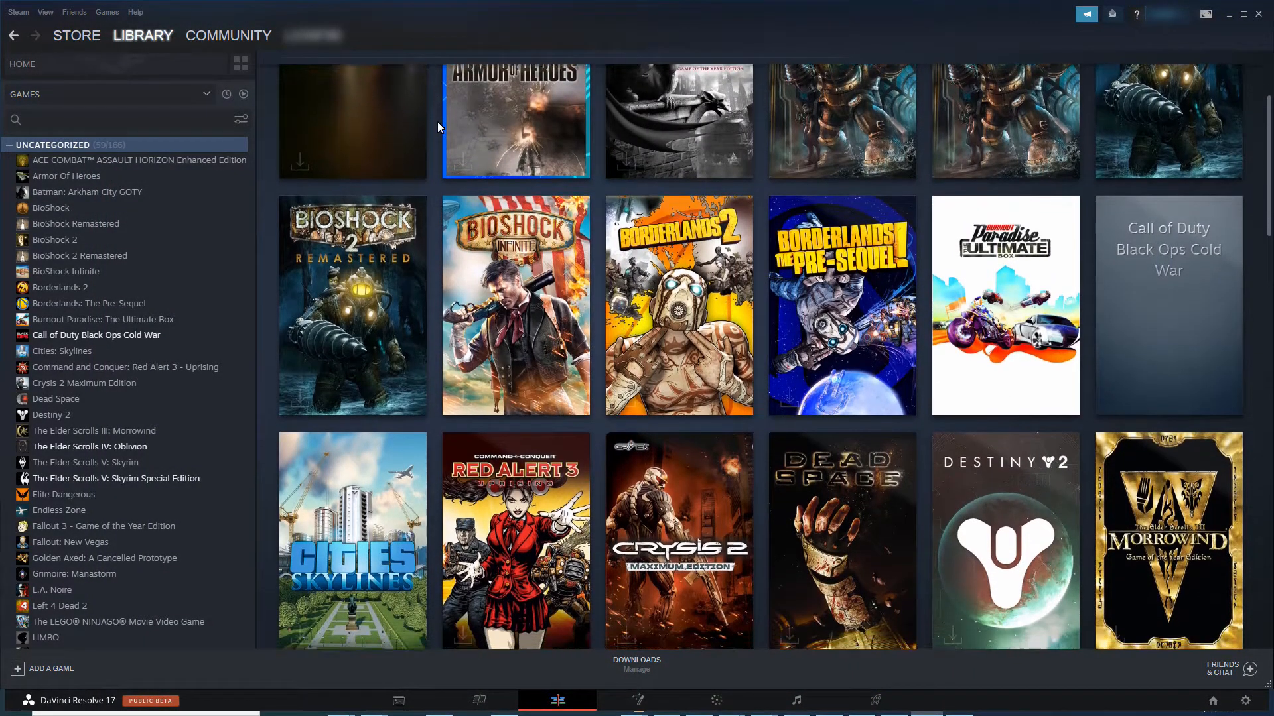
{"action": "scroll", "scroll_direction": "down", "scroll_amount": 3}
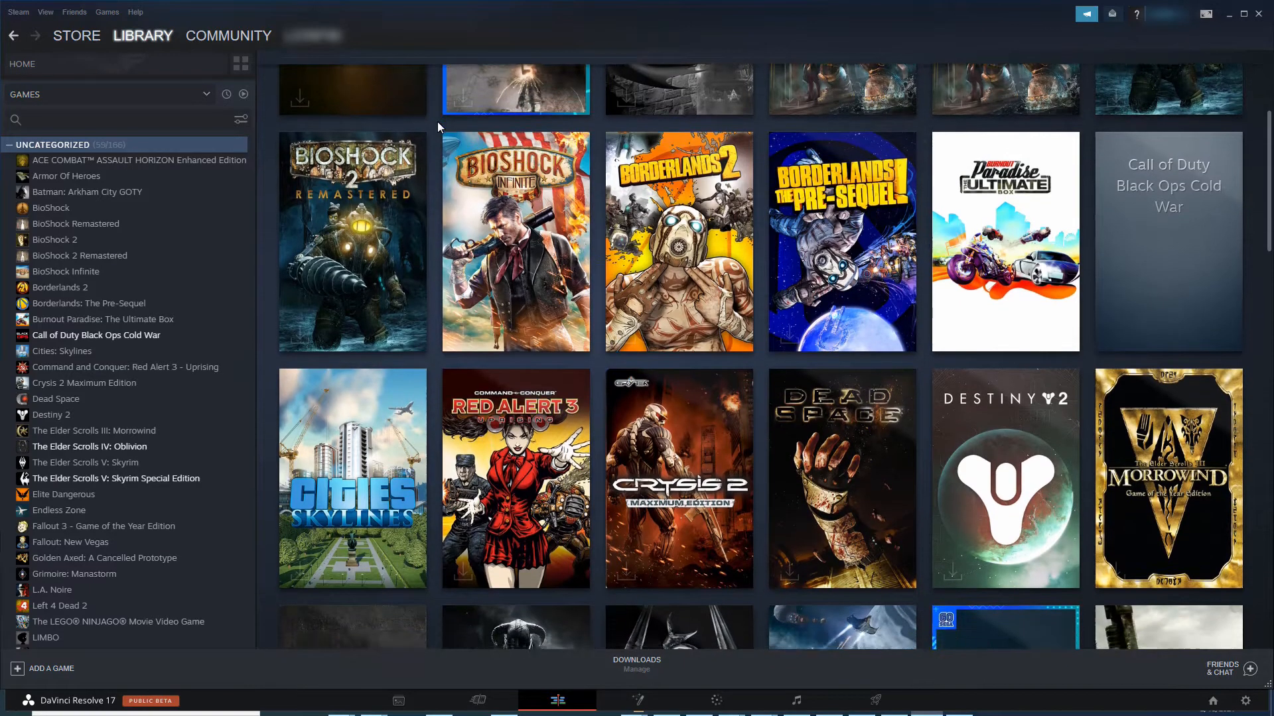